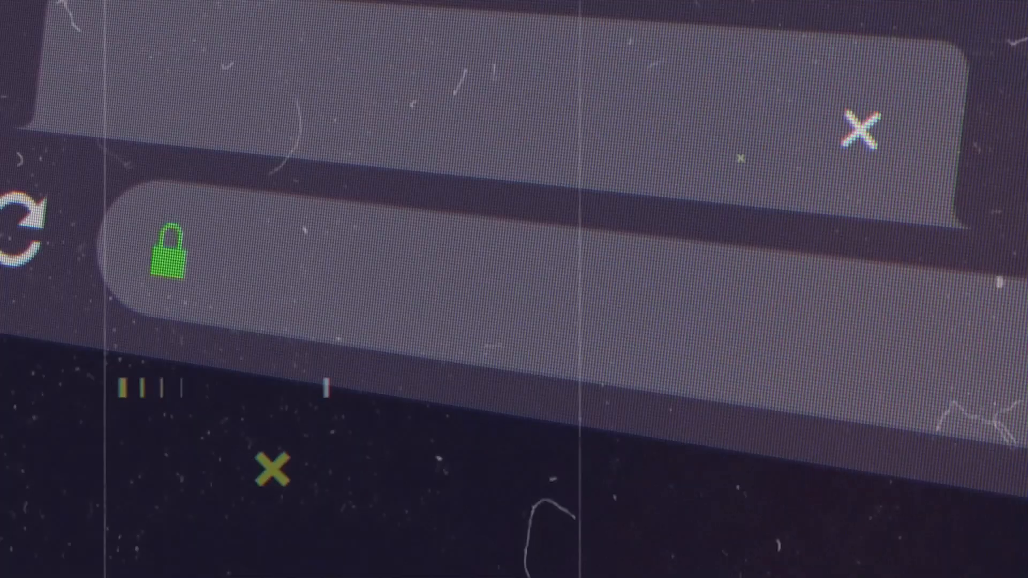
type("chatbot")
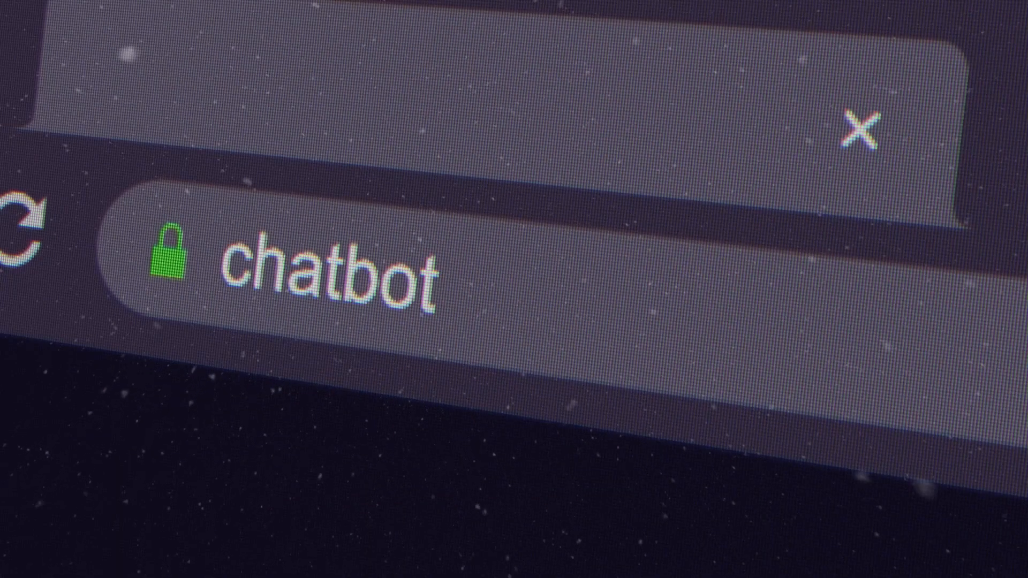